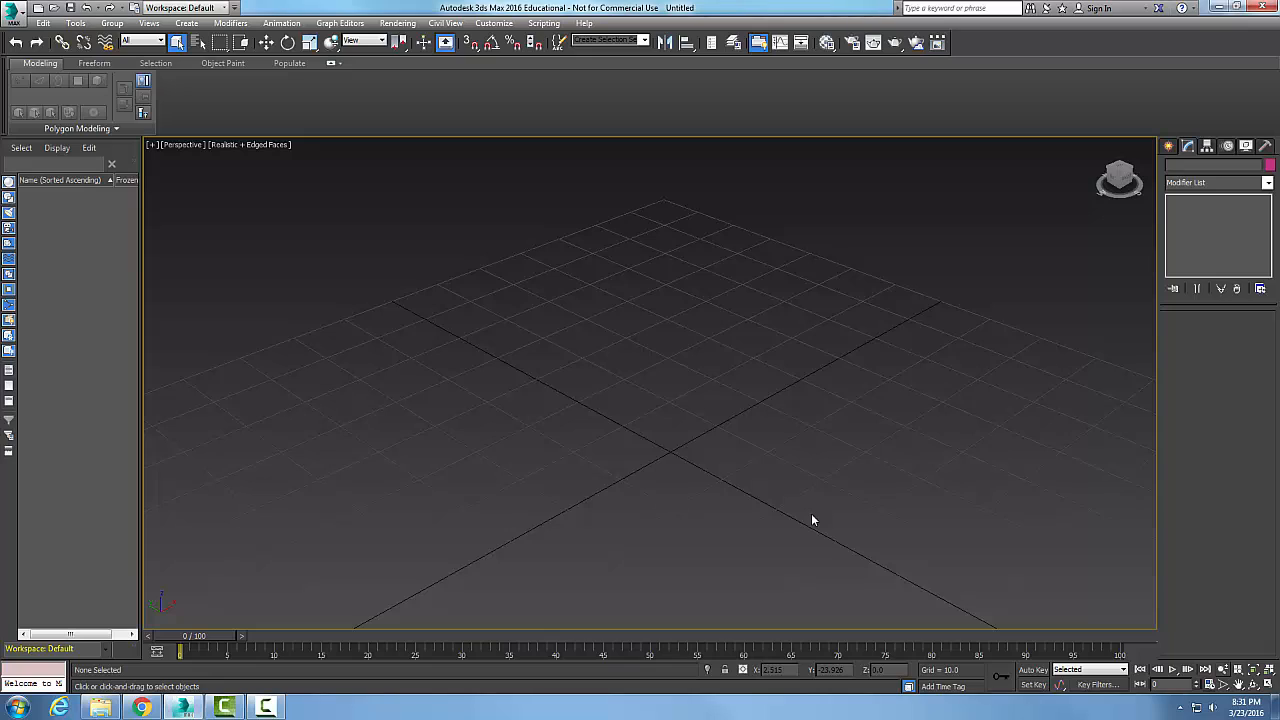
mouse_move(812, 520)
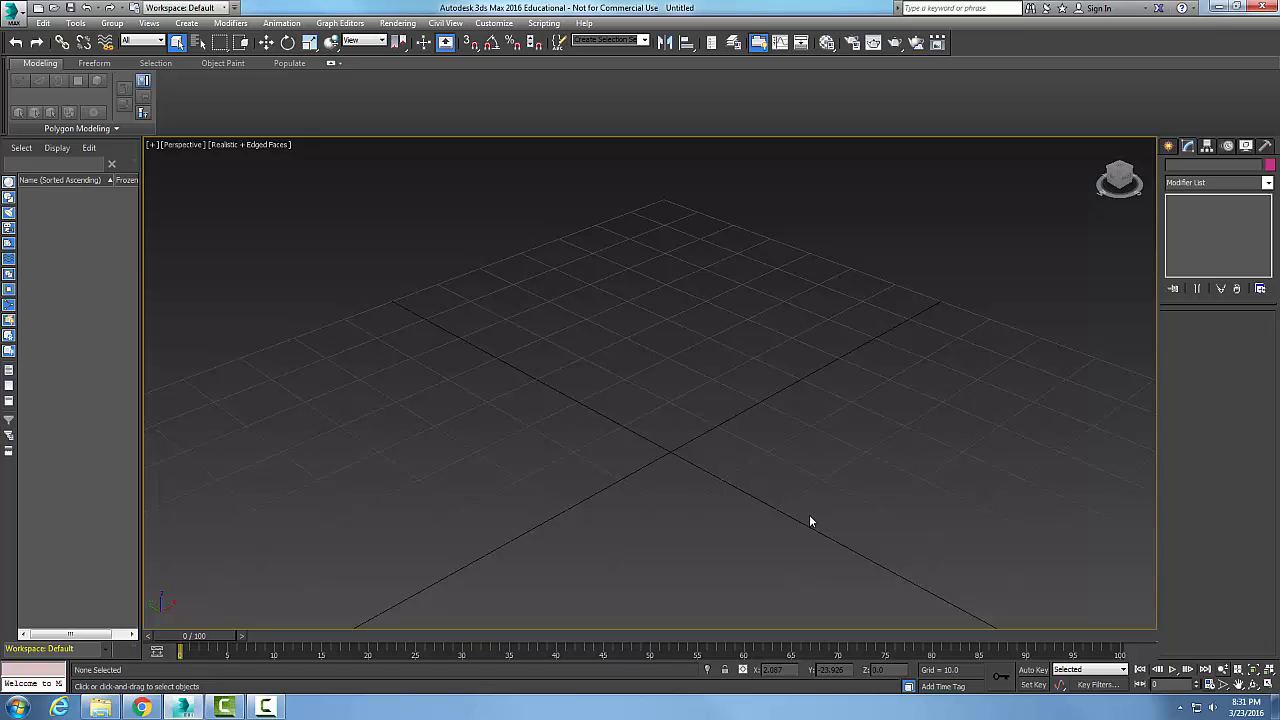
mouse_move(812, 516)
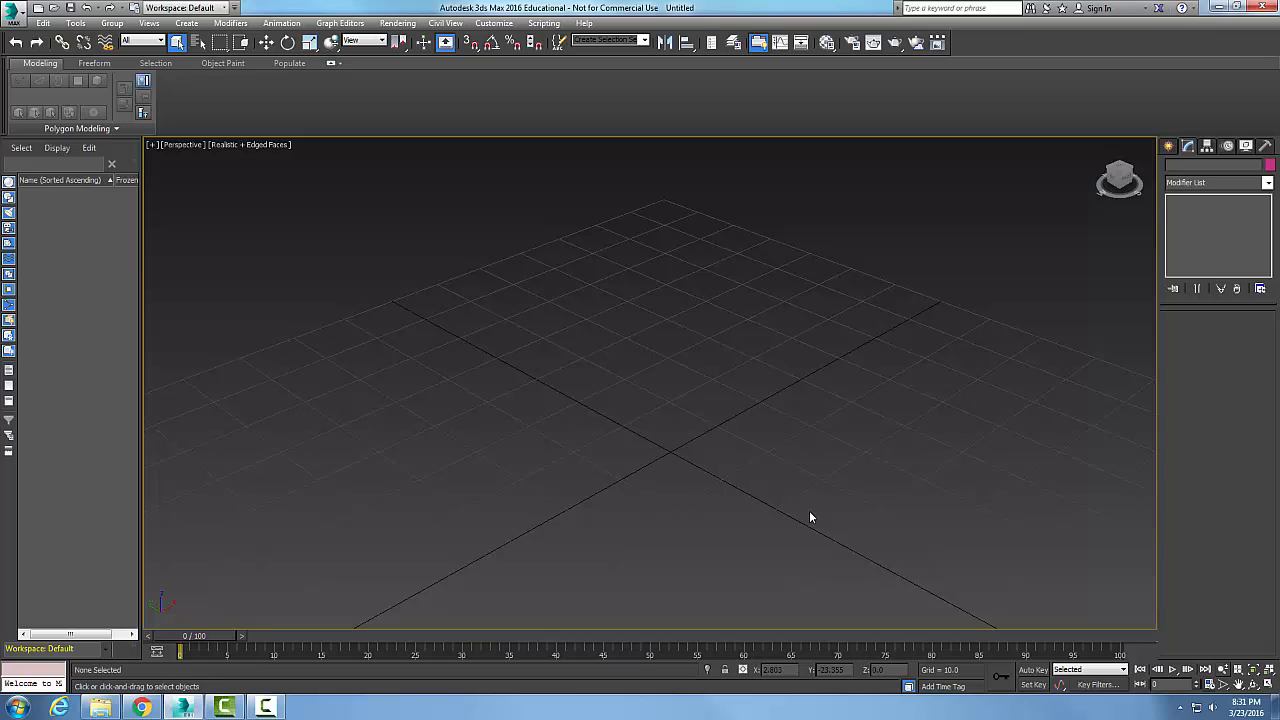
mouse_move(1169, 146)
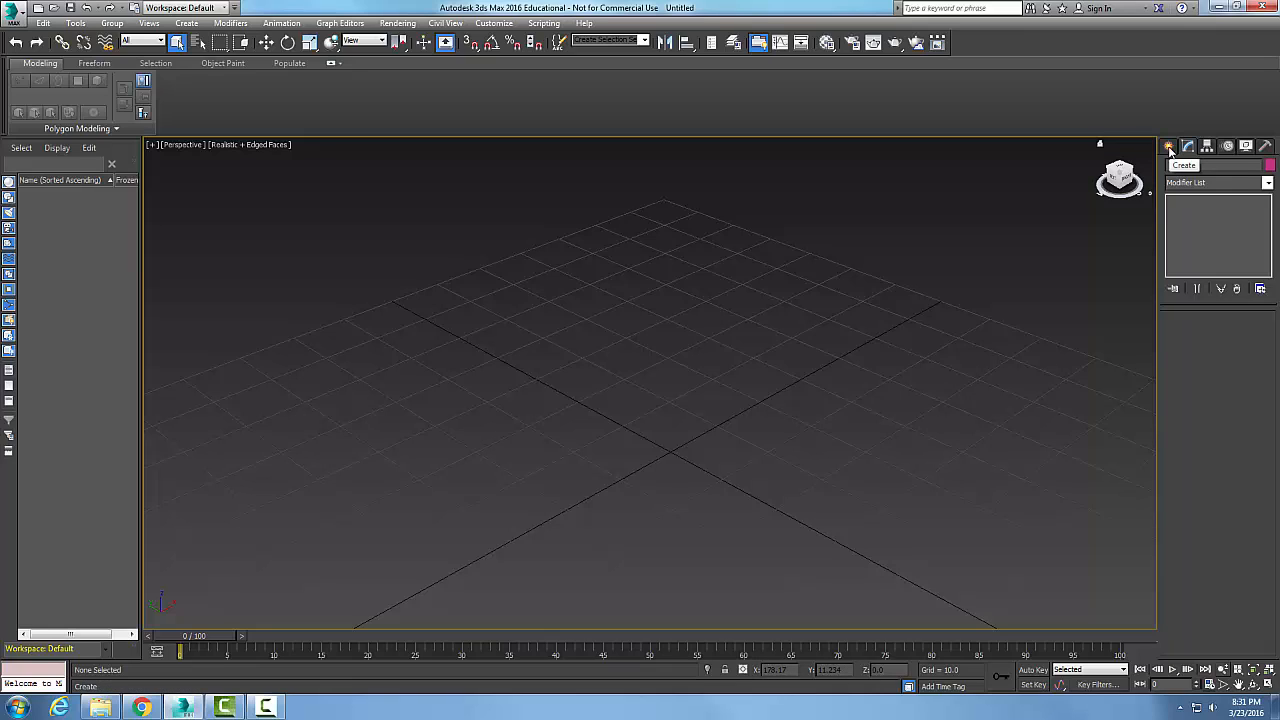
Step: Pick the Ellipse tool under Shapes > Splines in the Create panel
left_click(1171, 146)
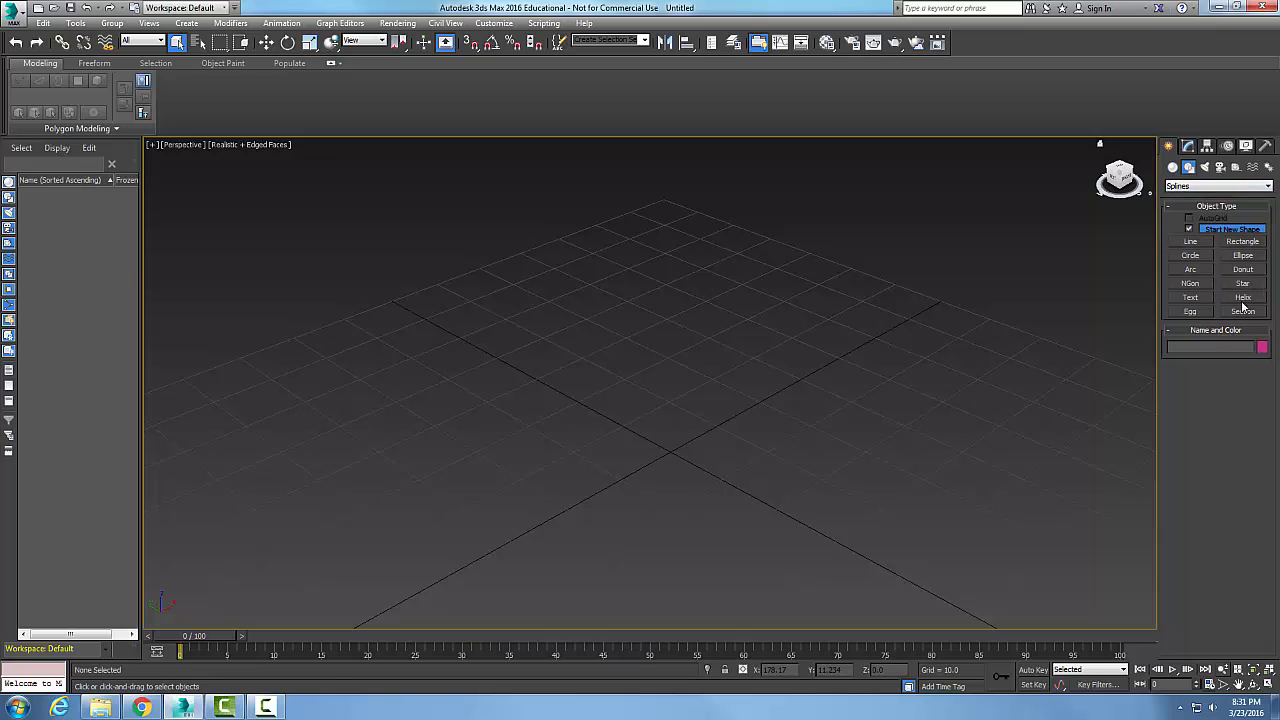
left_click(1242, 255)
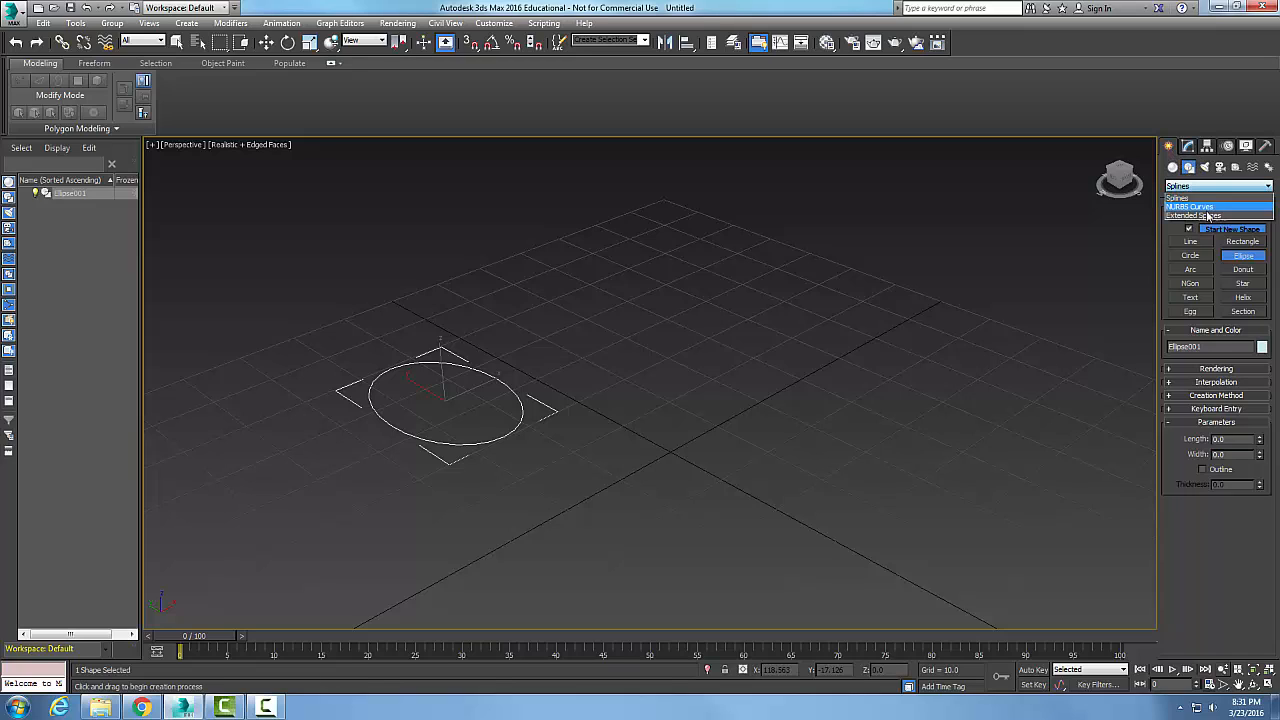
Step: Draw a Tee extended spline right of the grid centre
left_click(1205, 216)
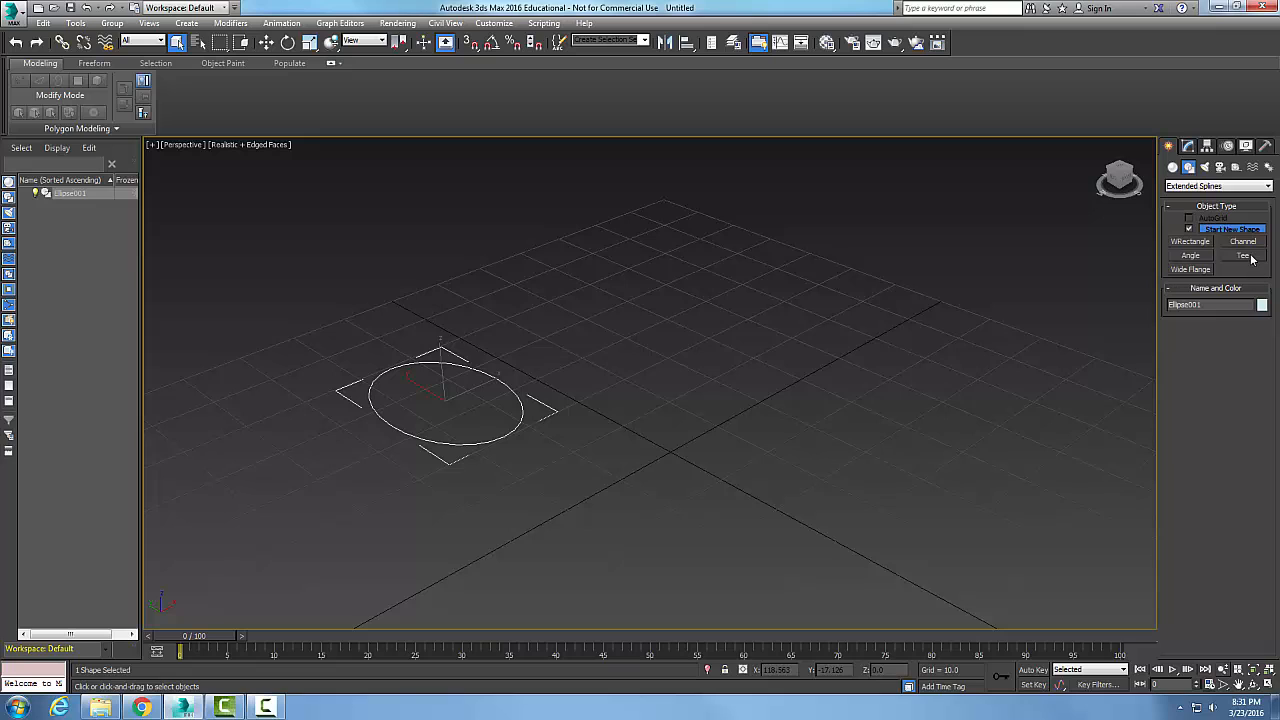
left_click(1242, 255)
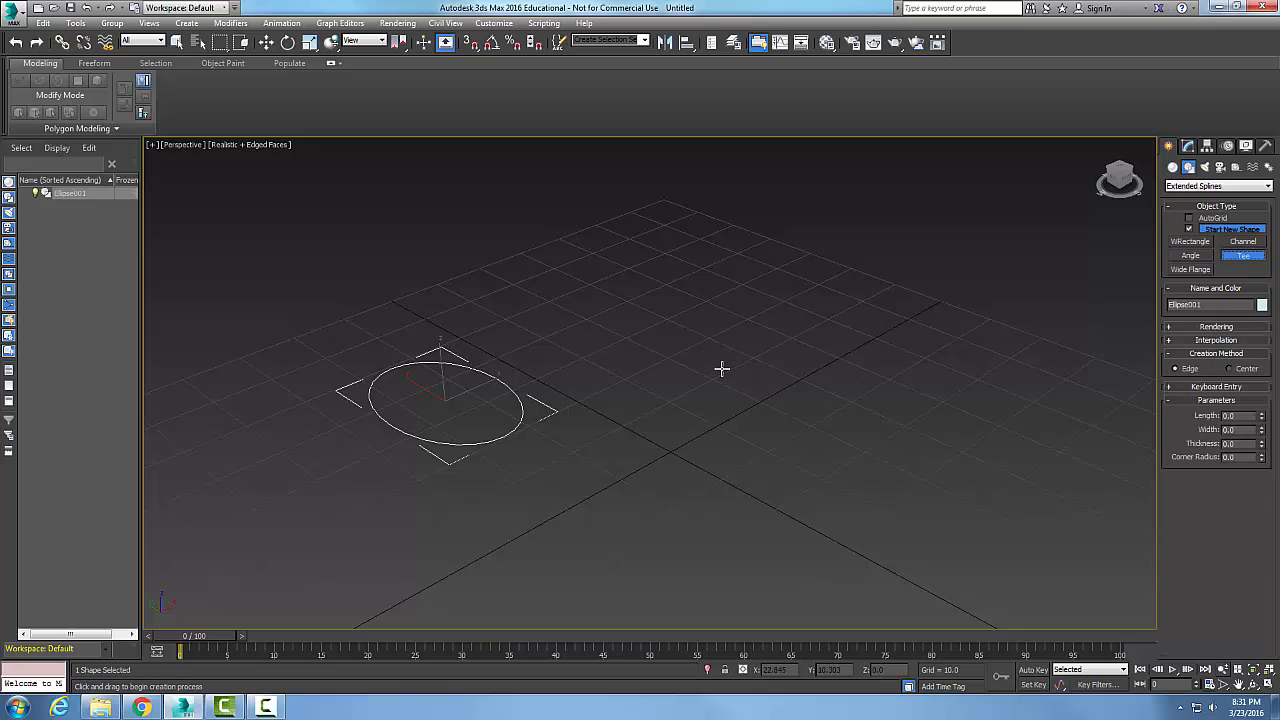
left_click_drag(720, 368, 1012, 398)
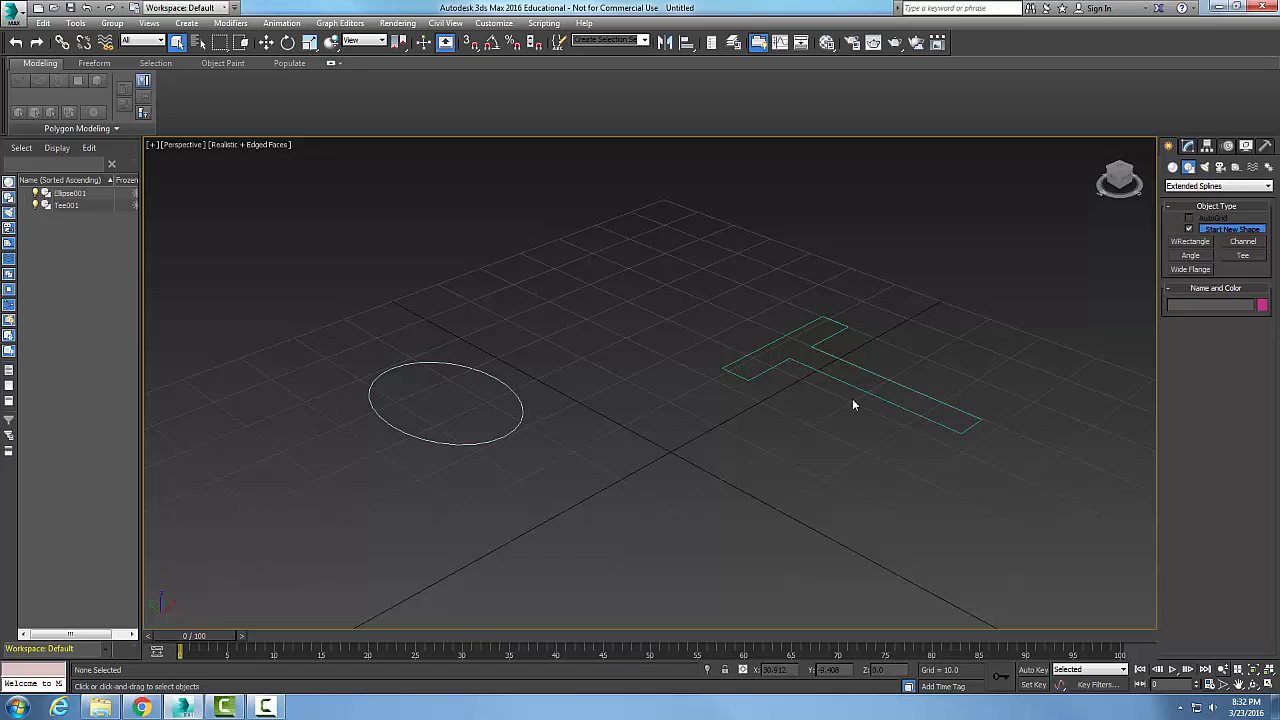
mouse_move(857, 403)
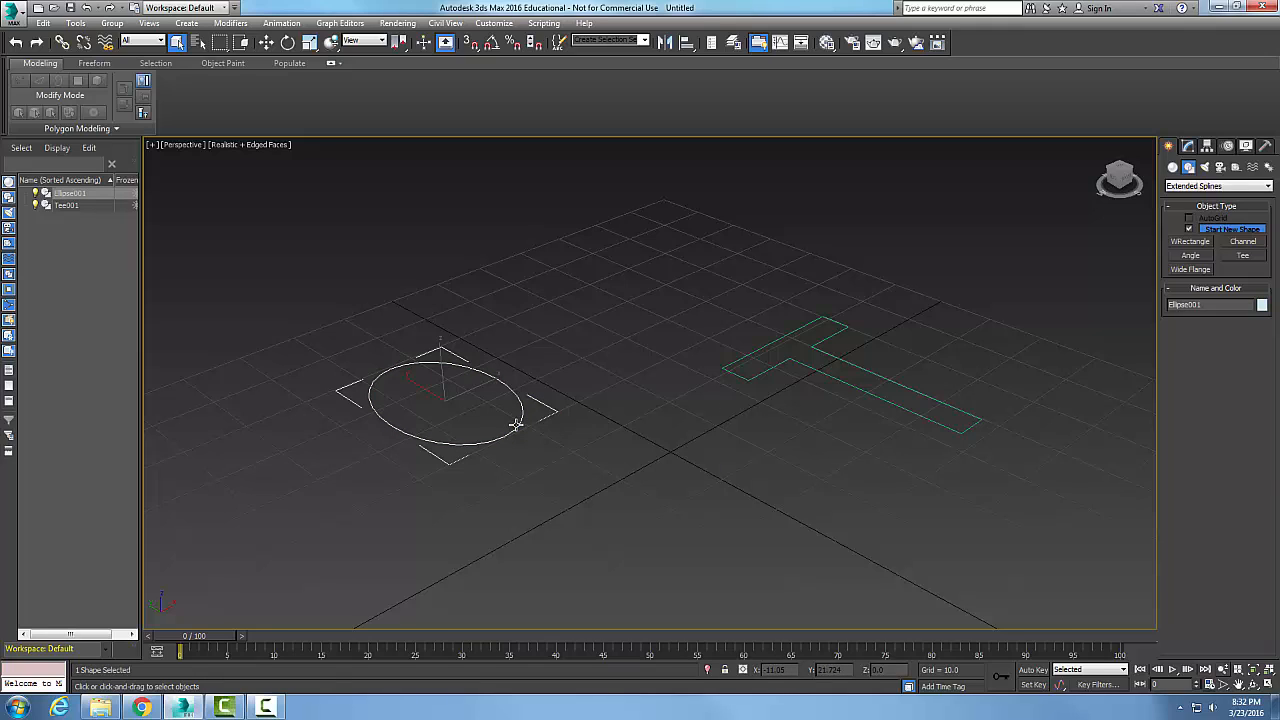
Step: Bring up the ellipse's right-click quad menu with its Convert To options
right_click(513, 423)
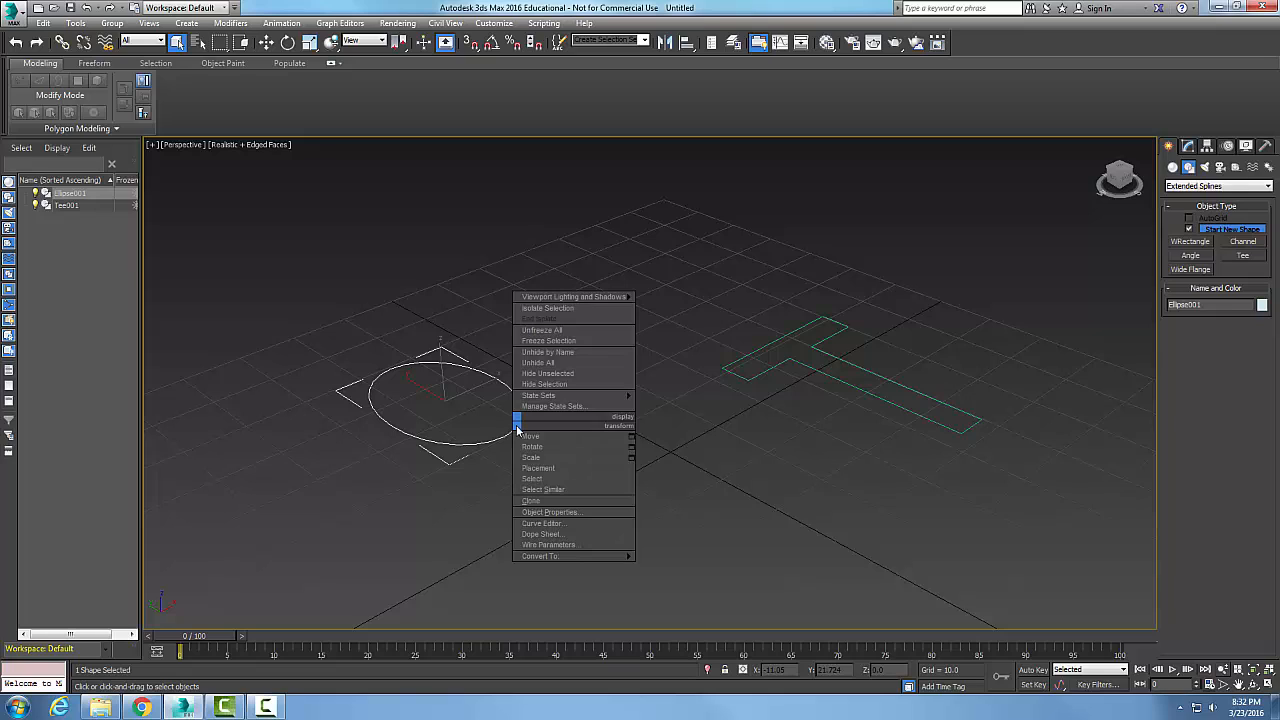
mouse_move(540, 556)
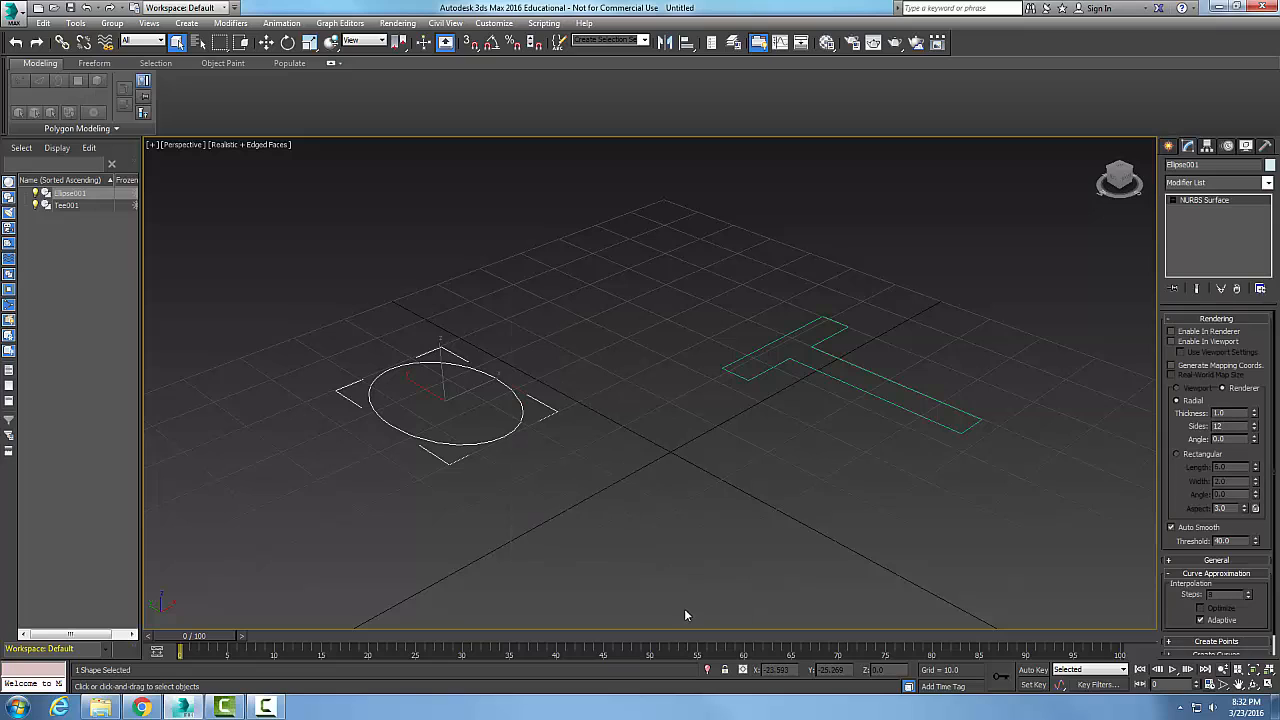
mouse_move(508, 378)
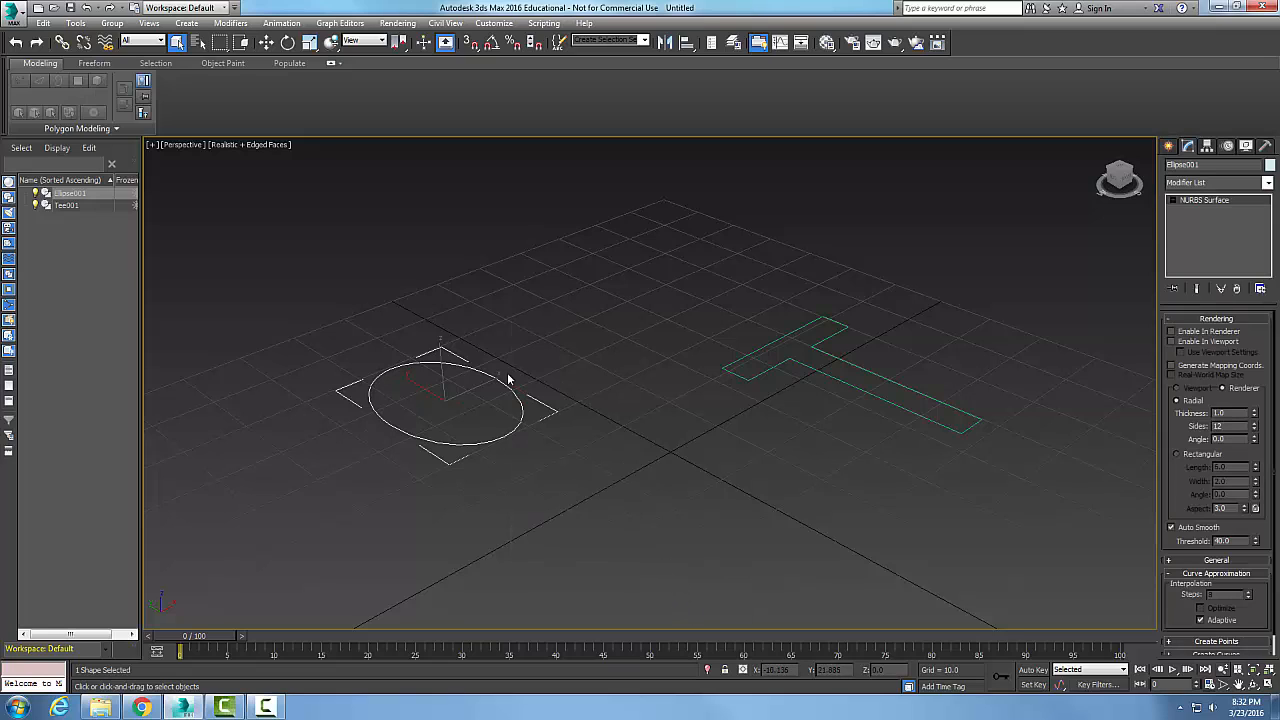
mouse_move(482, 463)
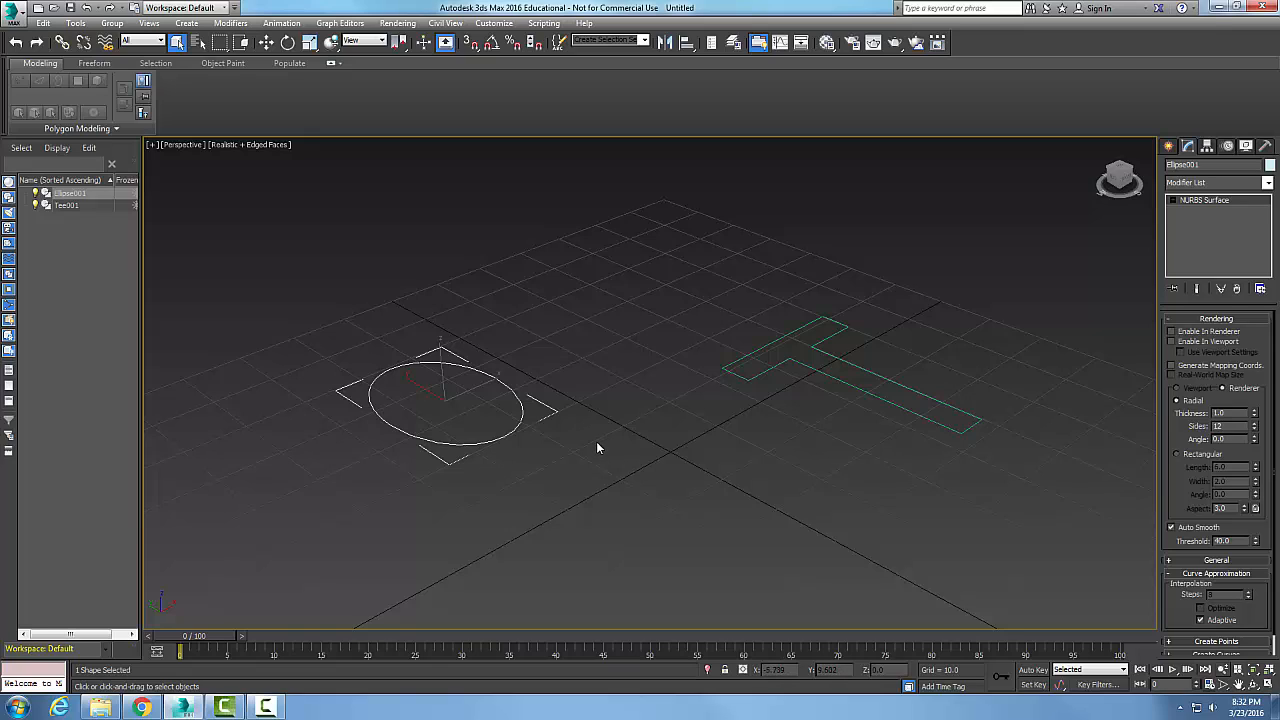
mouse_move(600, 448)
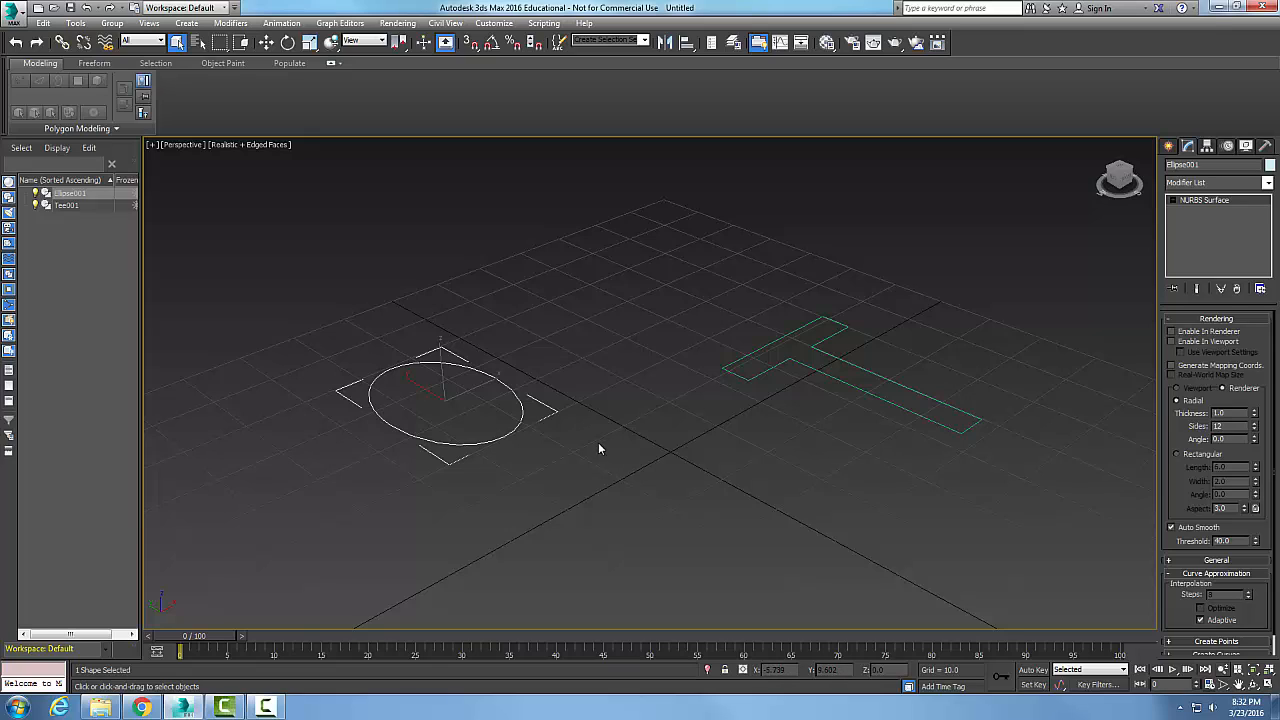
Step: Convert Tee001 to NURBS from its modifier stack entry
left_click(865, 390)
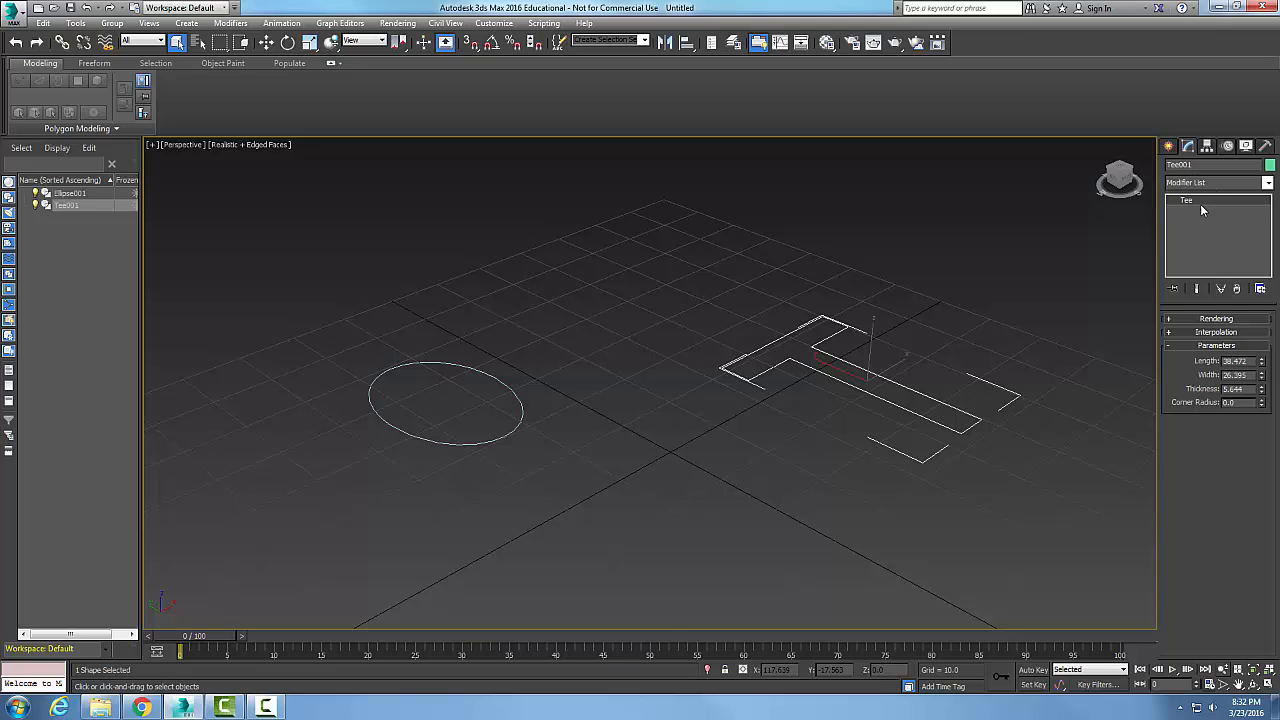
mouse_move(1195, 204)
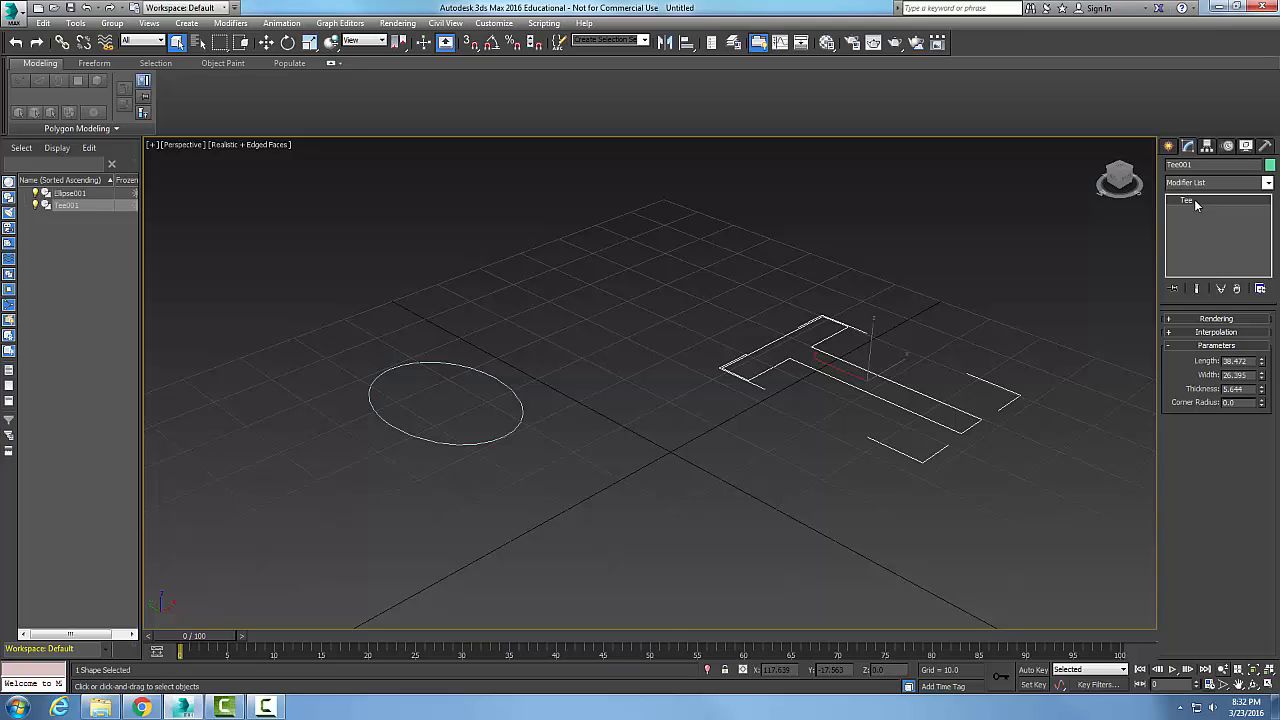
right_click(1195, 203)
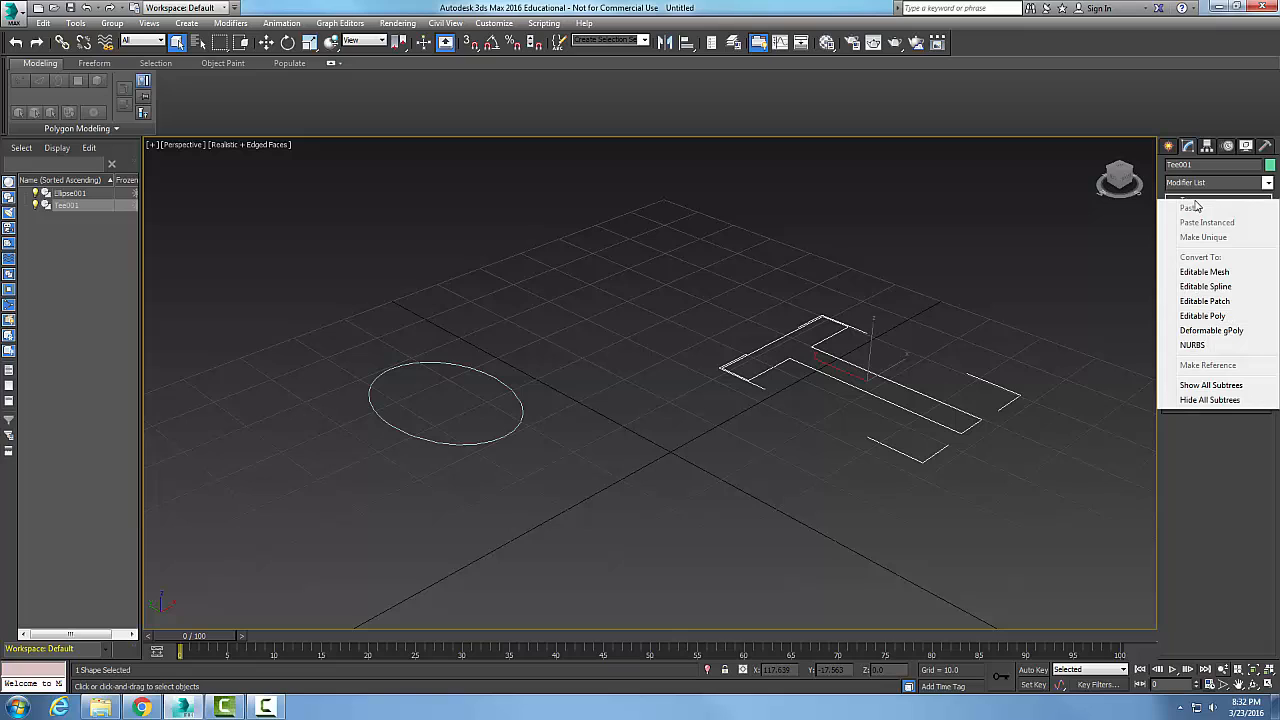
mouse_move(1215, 260)
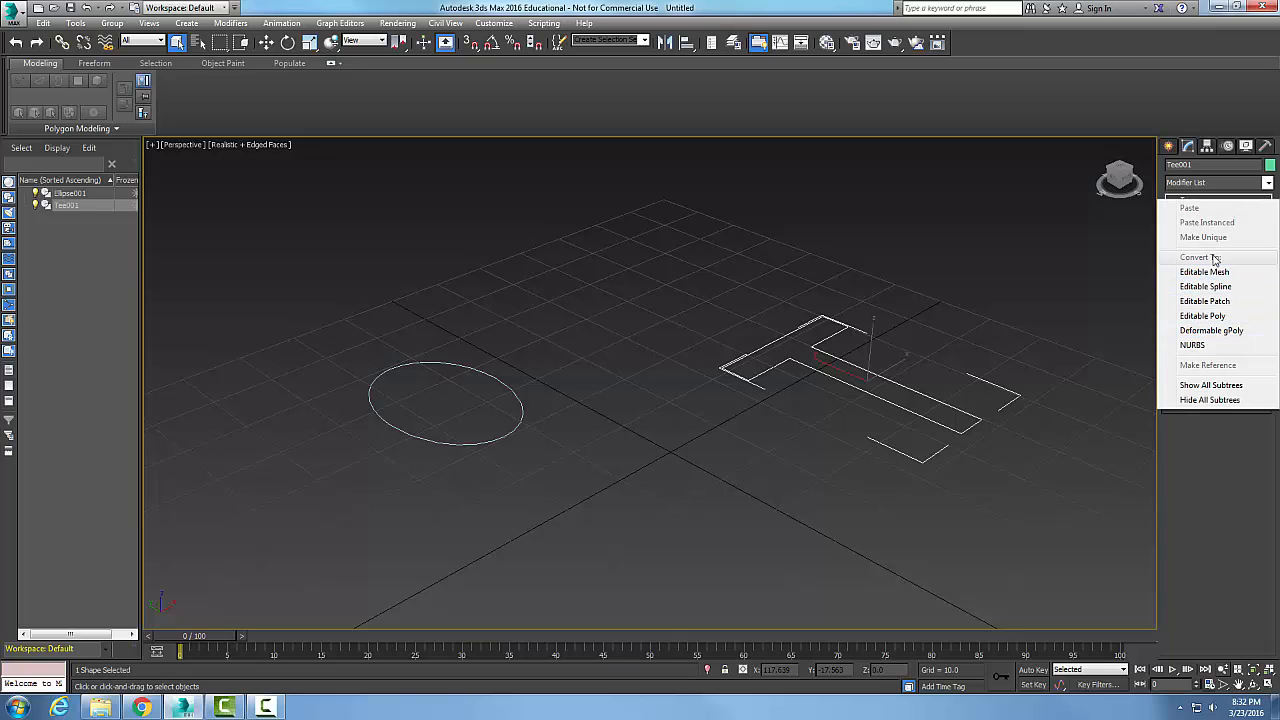
left_click(1192, 344)
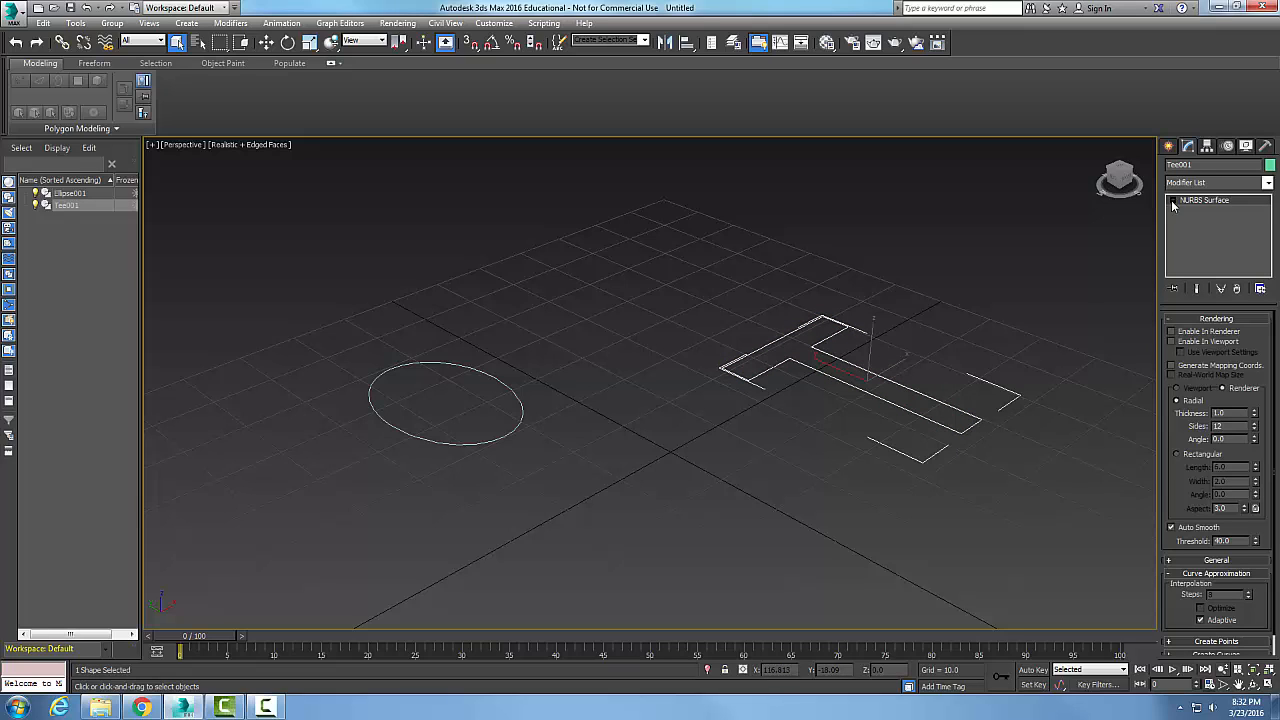
Step: Expand the NURBS Surface levels for Tee001, then for Ellipse001
left_click(1173, 199)
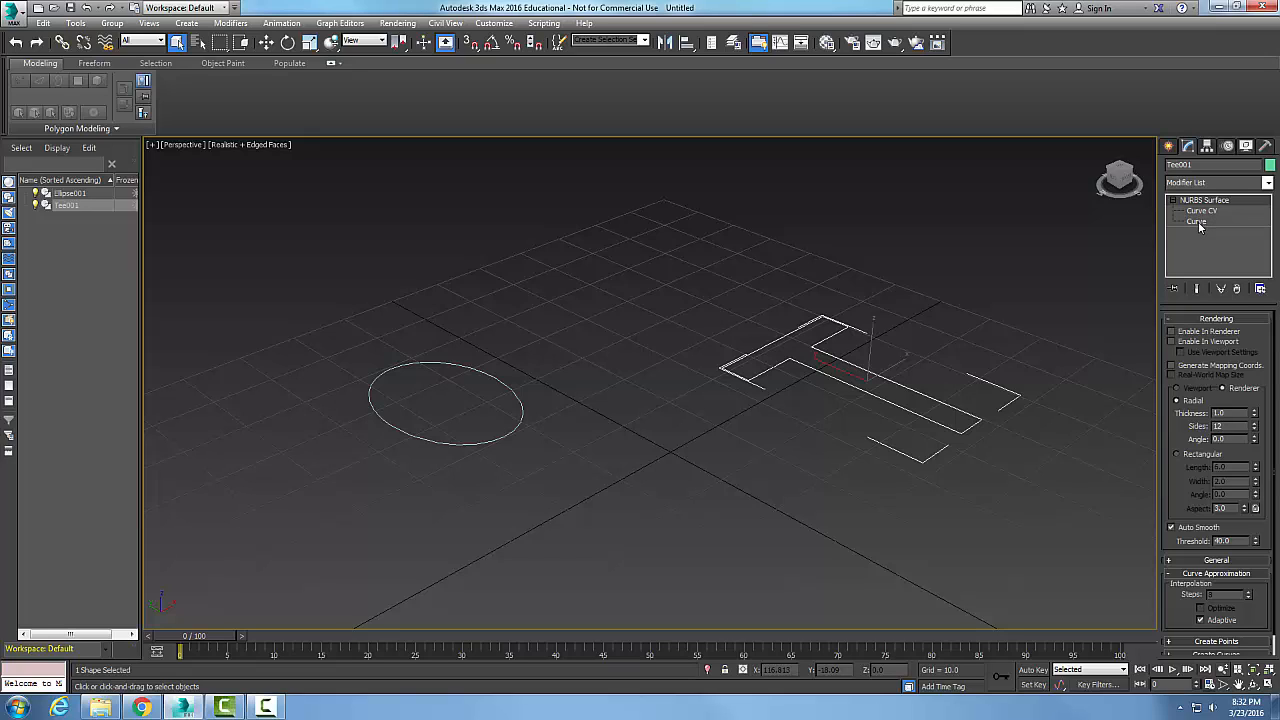
left_click(515, 423)
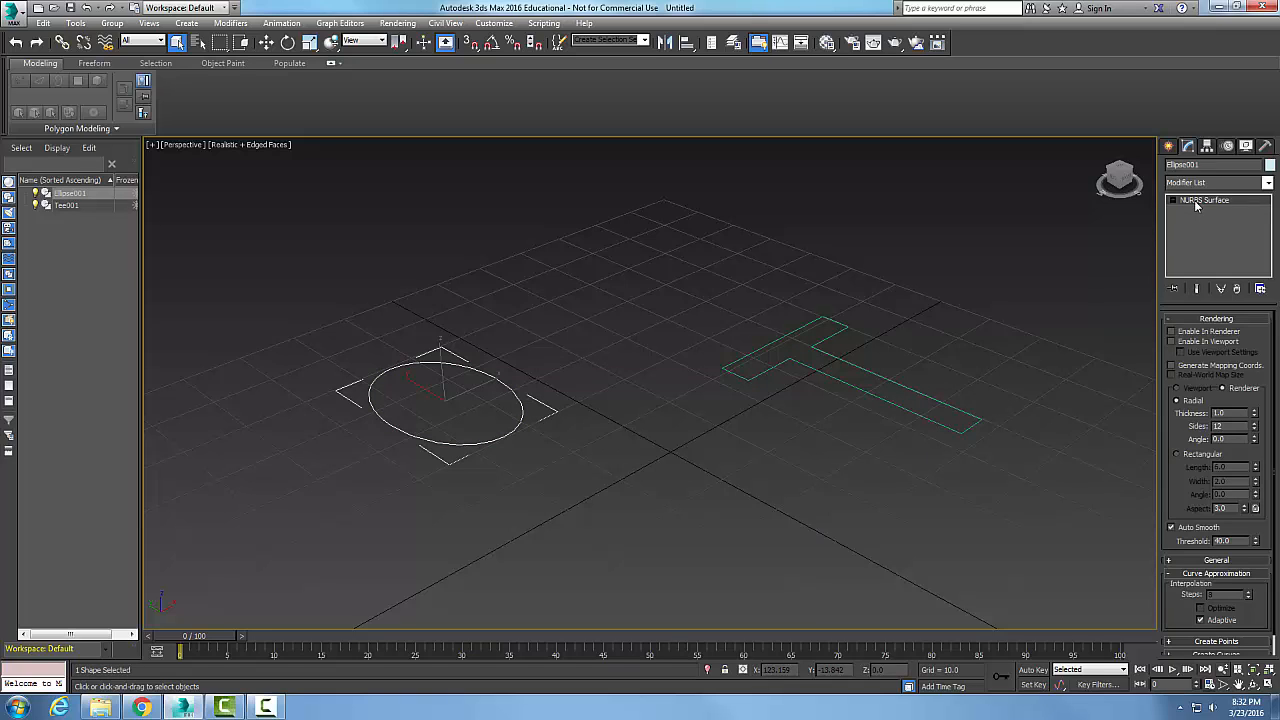
left_click(1171, 200)
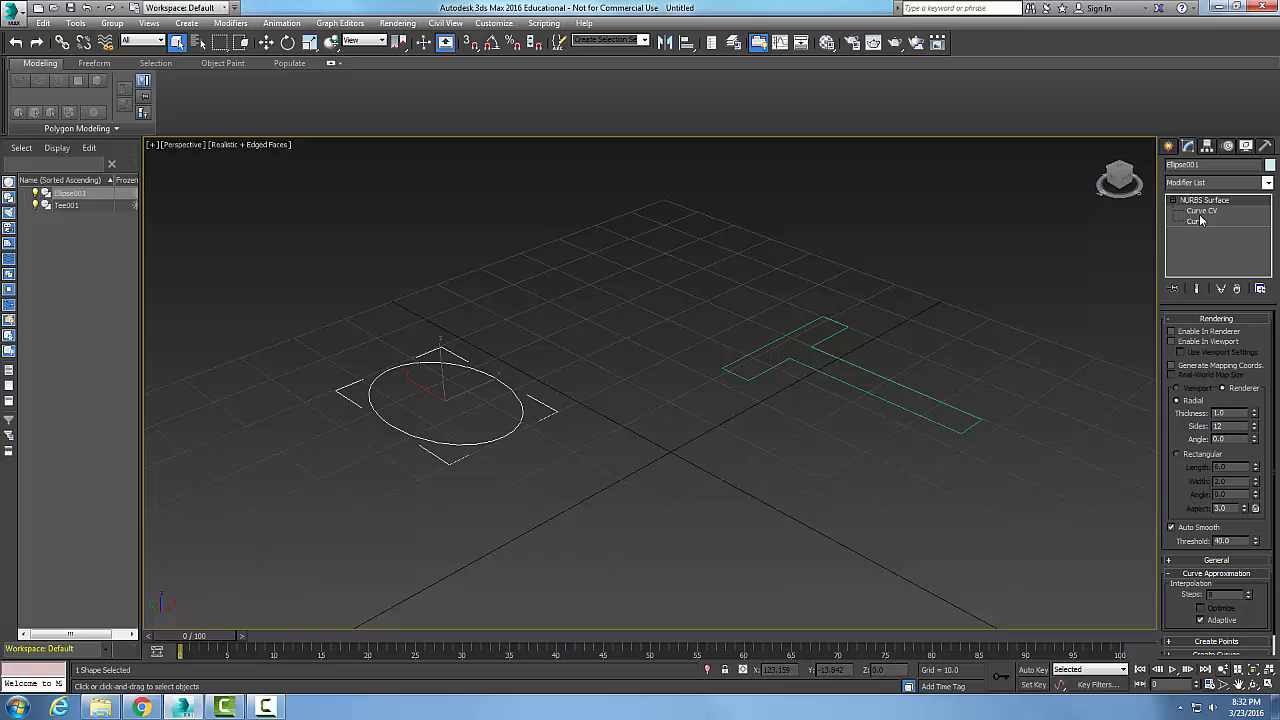